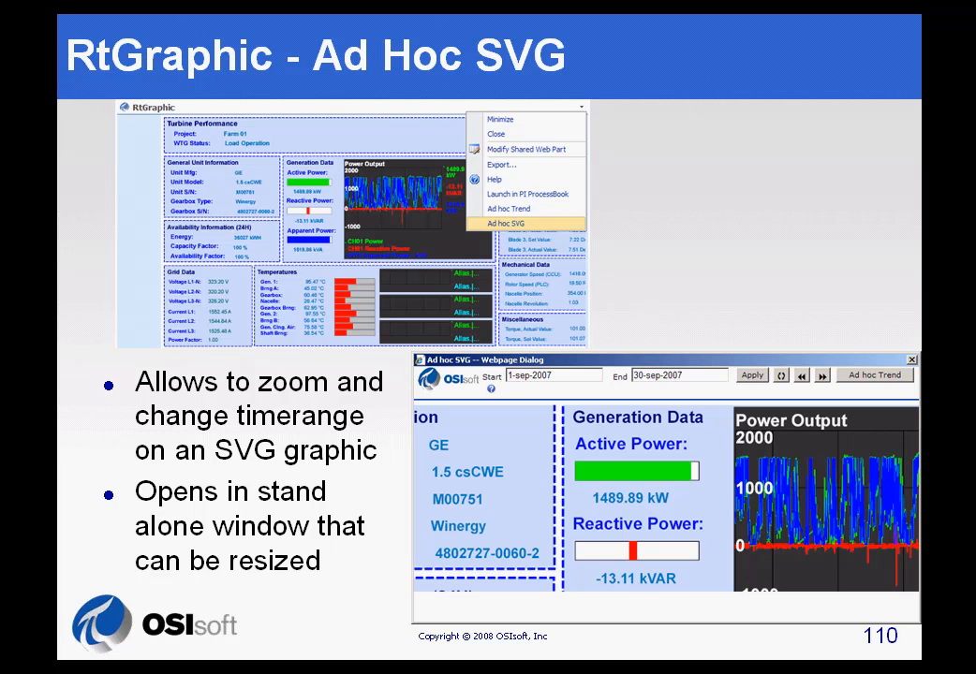
{"action": "mouse_move", "coordinate": [576, 119]}
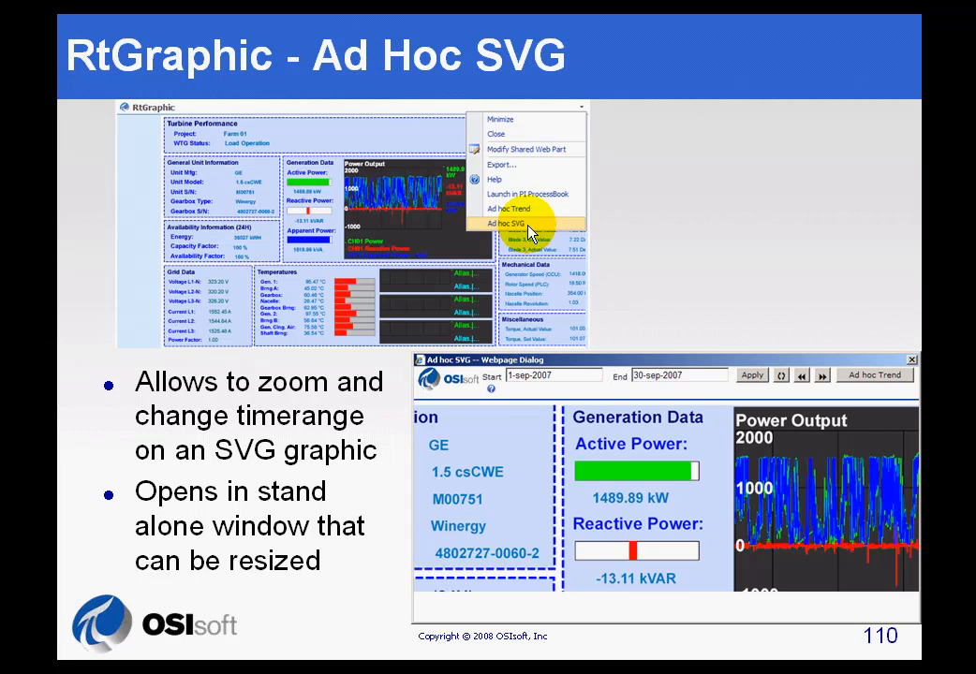
{"action": "mouse_move", "coordinate": [423, 423]}
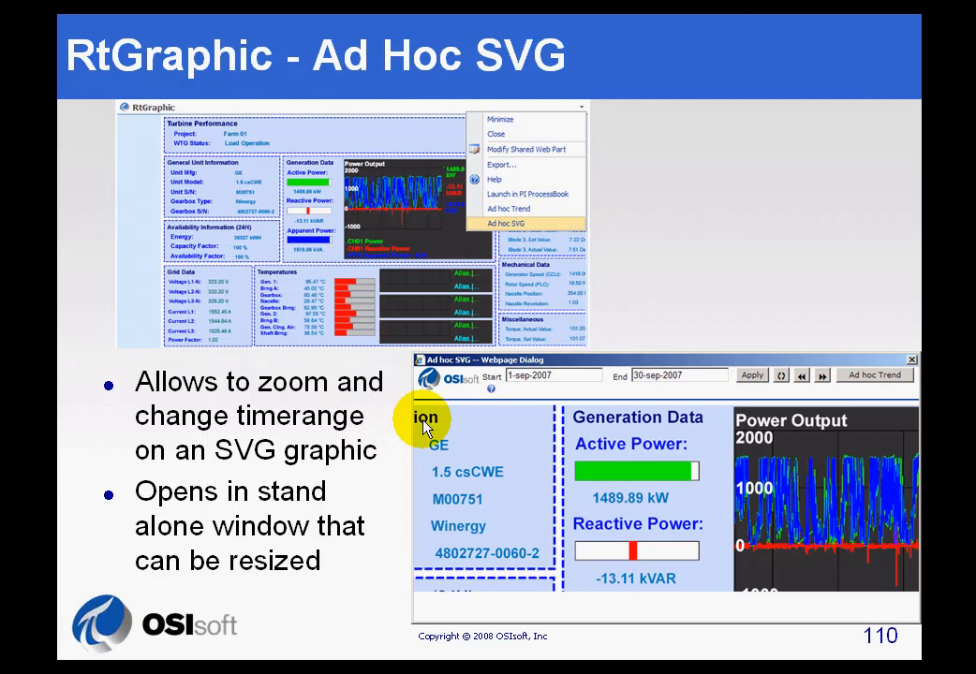
{"action": "mouse_move", "coordinate": [286, 548]}
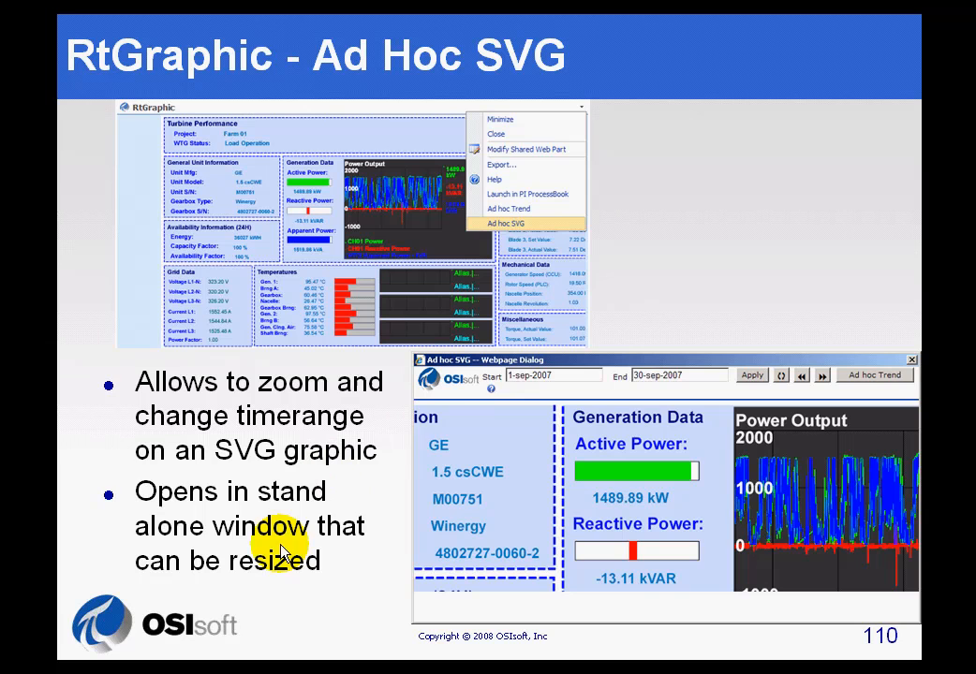
{"action": "mouse_move", "coordinate": [595, 394]}
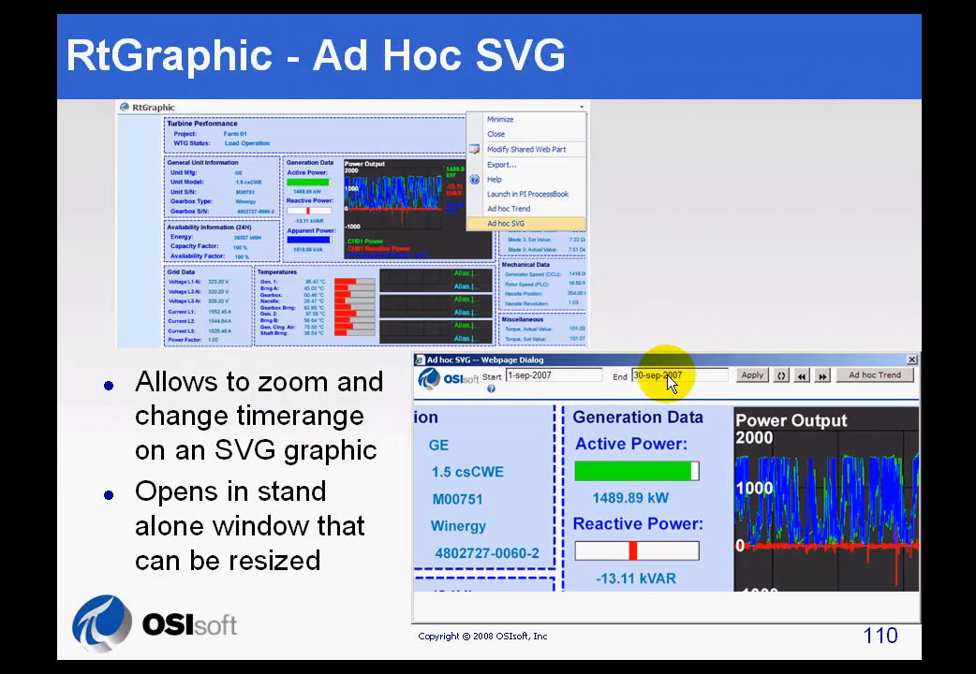
{"action": "mouse_move", "coordinate": [417, 454]}
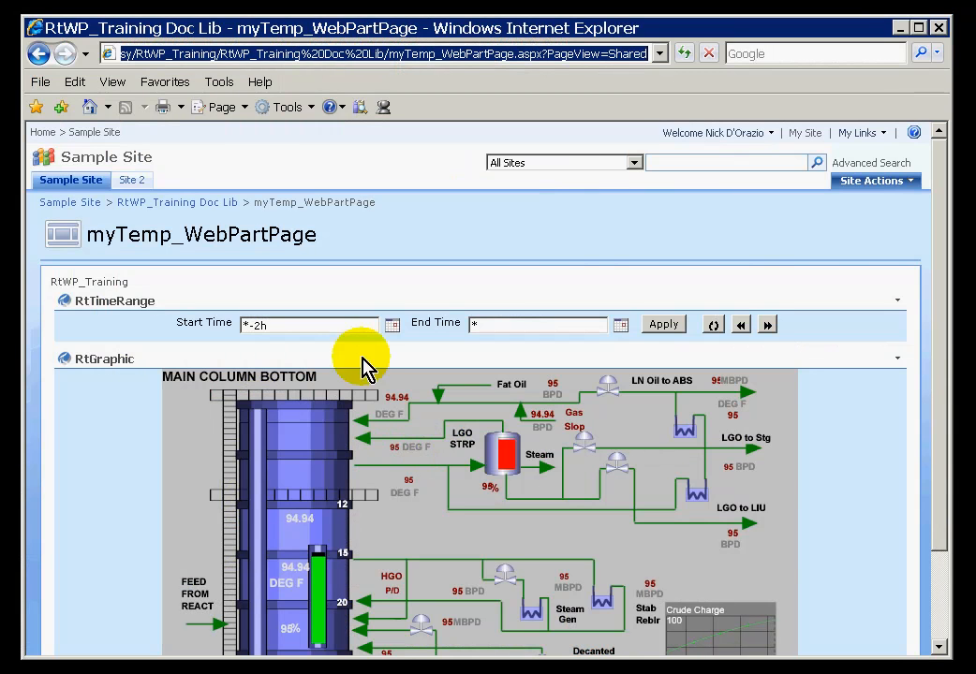
{"action": "mouse_move", "coordinate": [759, 412]}
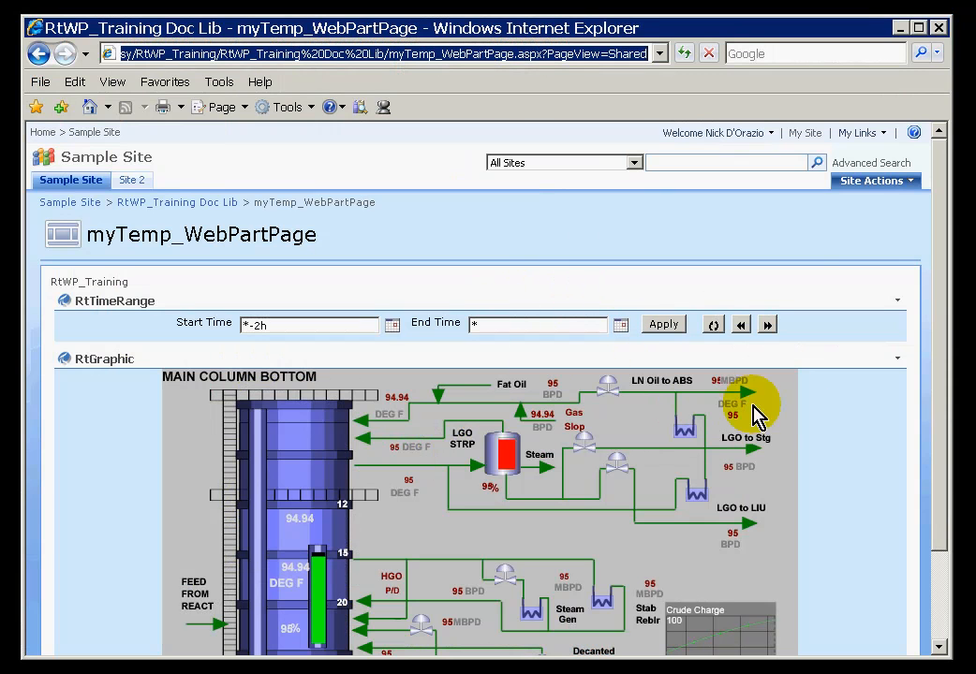
Scroll down until the full Main Column Bottom graphic, including the Decanted Oil Stripper, is visible
{"action": "scroll", "scroll_direction": "down", "scroll_amount": 3}
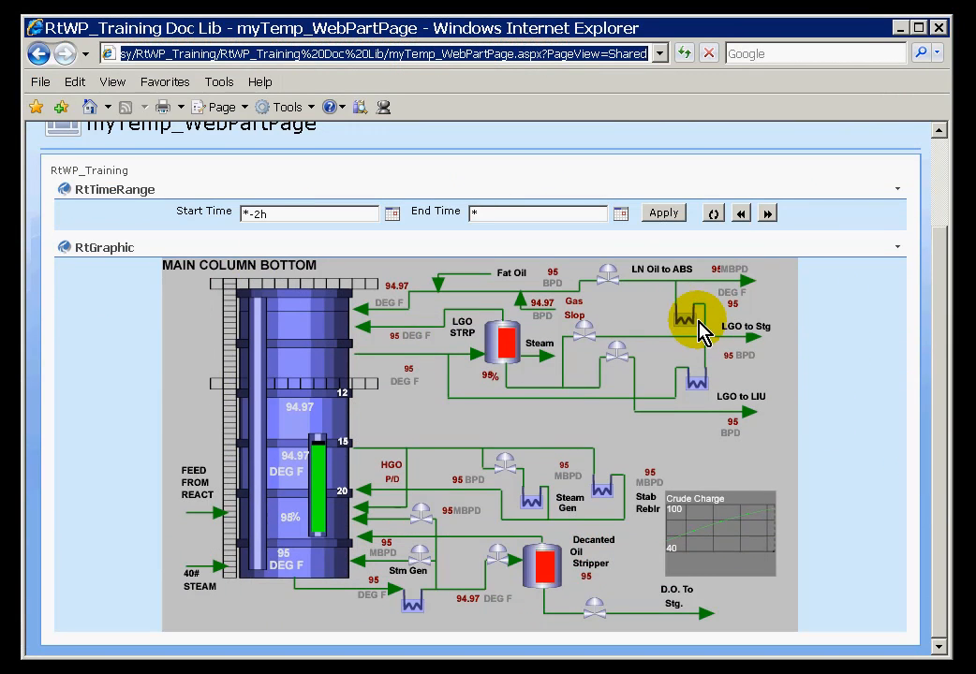
{"action": "mouse_move", "coordinate": [313, 225]}
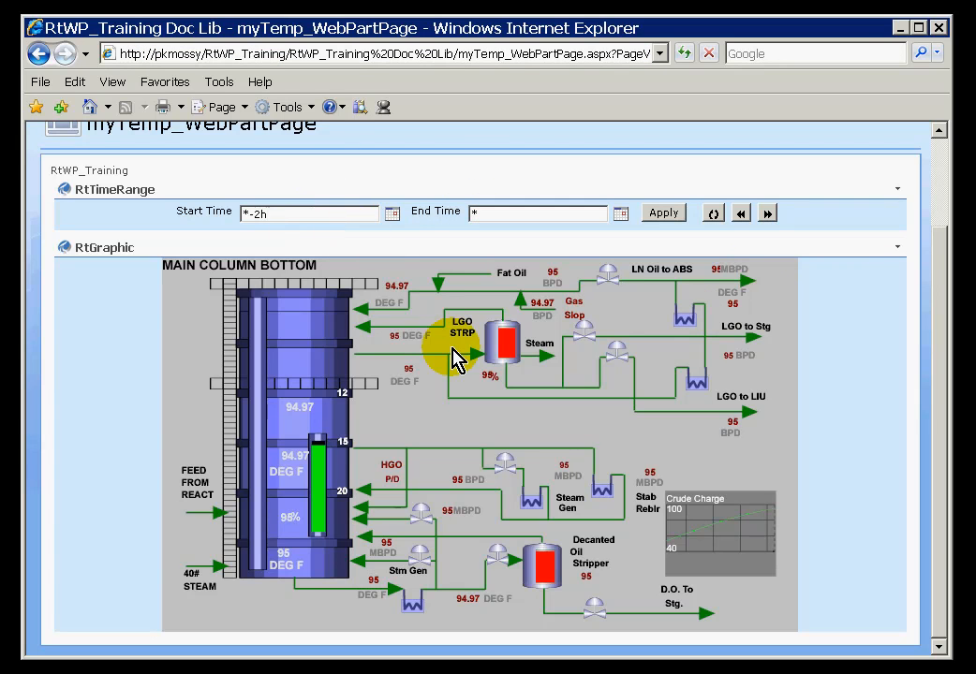
{"action": "mouse_move", "coordinate": [400, 418]}
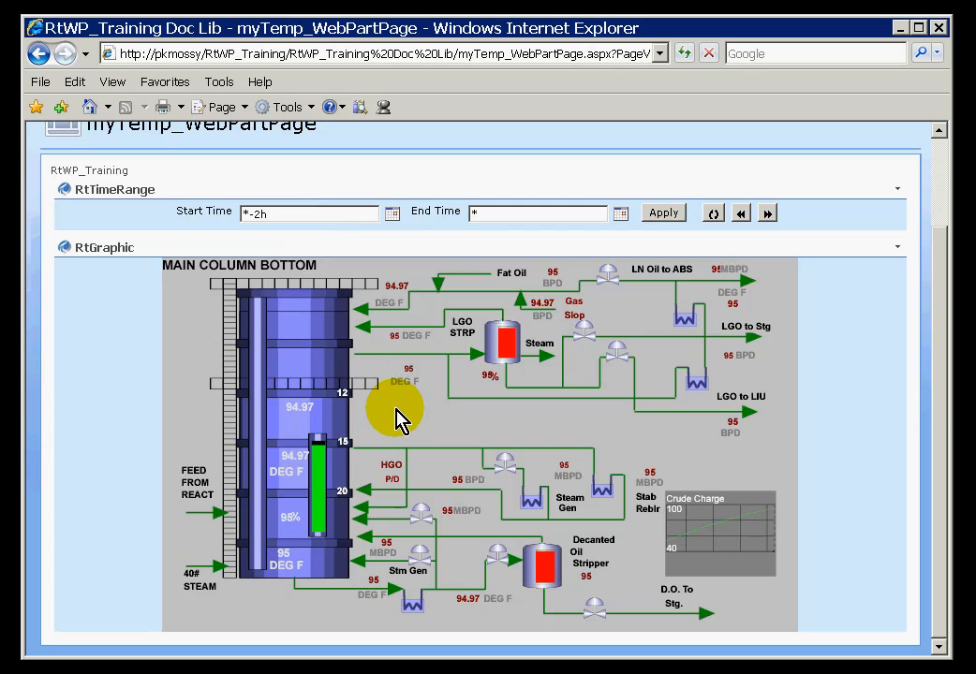
{"action": "mouse_move", "coordinate": [737, 525]}
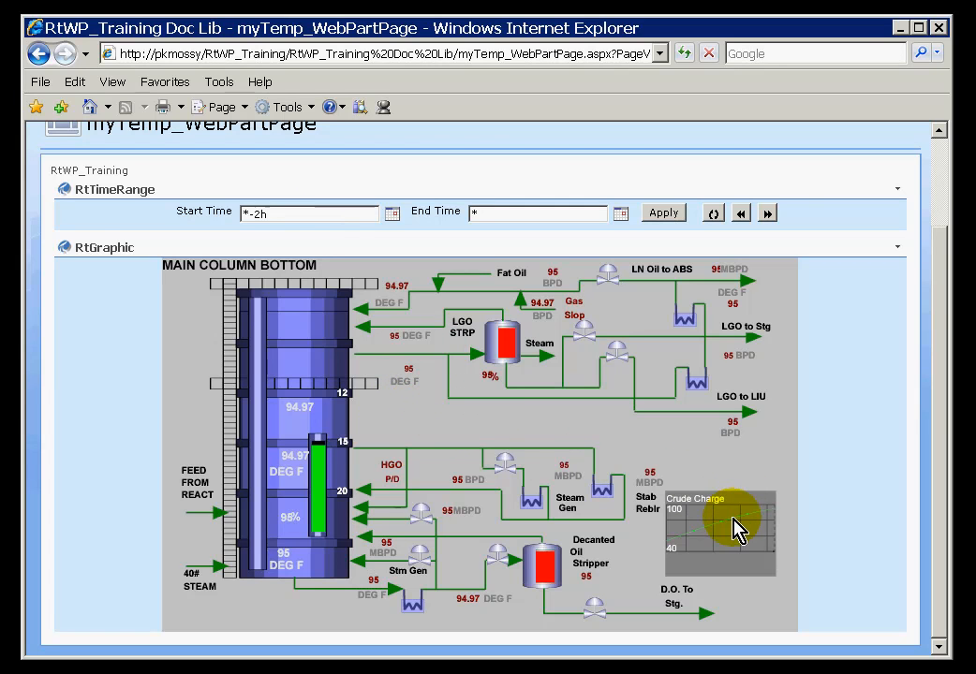
{"action": "mouse_move", "coordinate": [409, 419]}
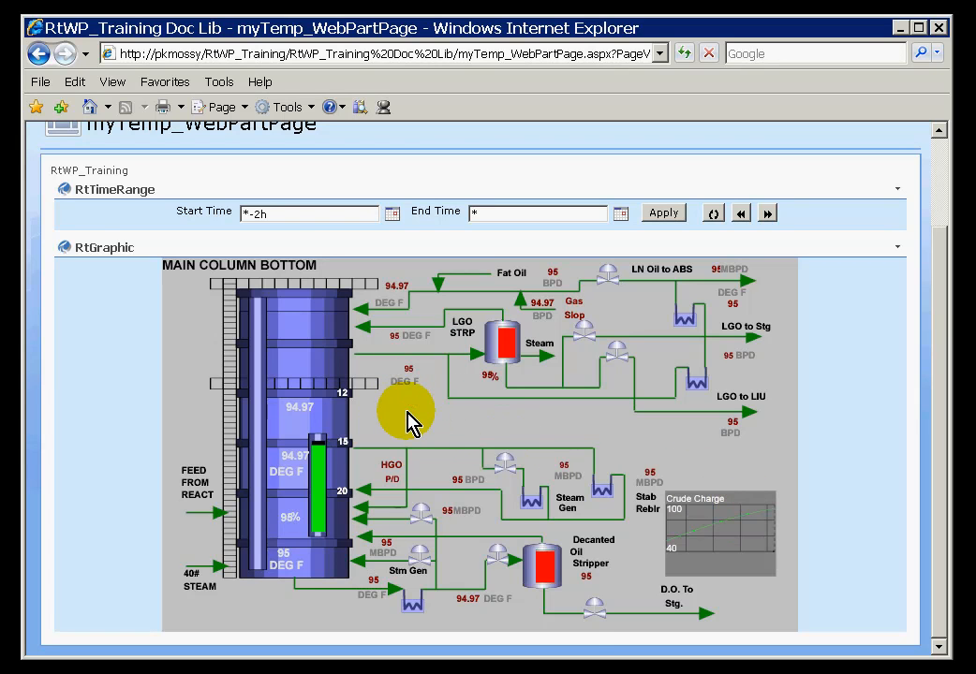
Open the RtGraphic display as an Ad hoc SVG window from its context menu
{"action": "right_click", "coordinate": [412, 417]}
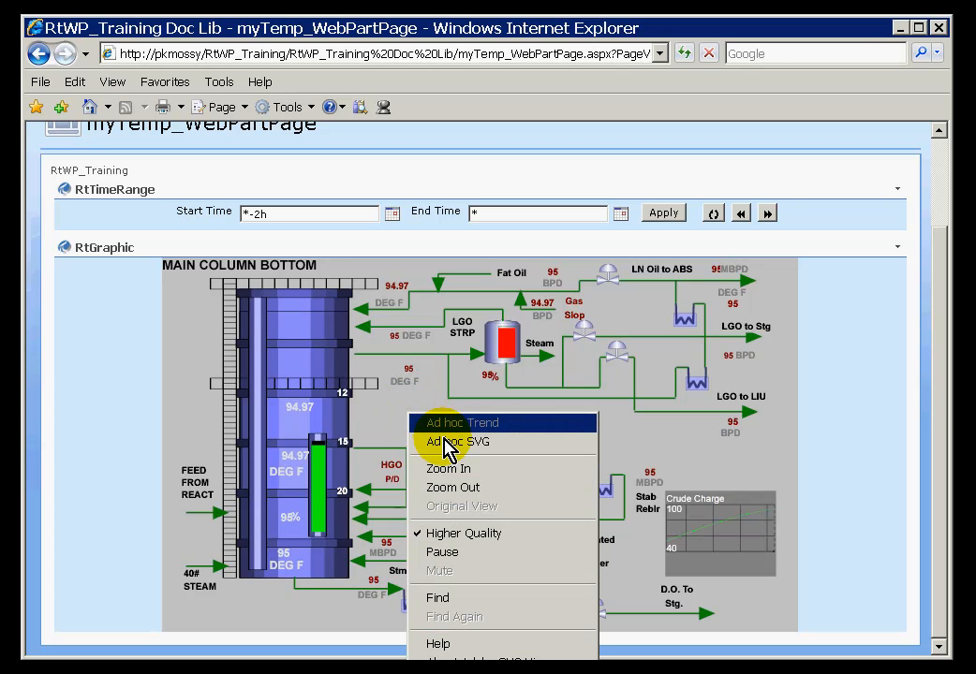
{"action": "left_click", "coordinate": [456, 441]}
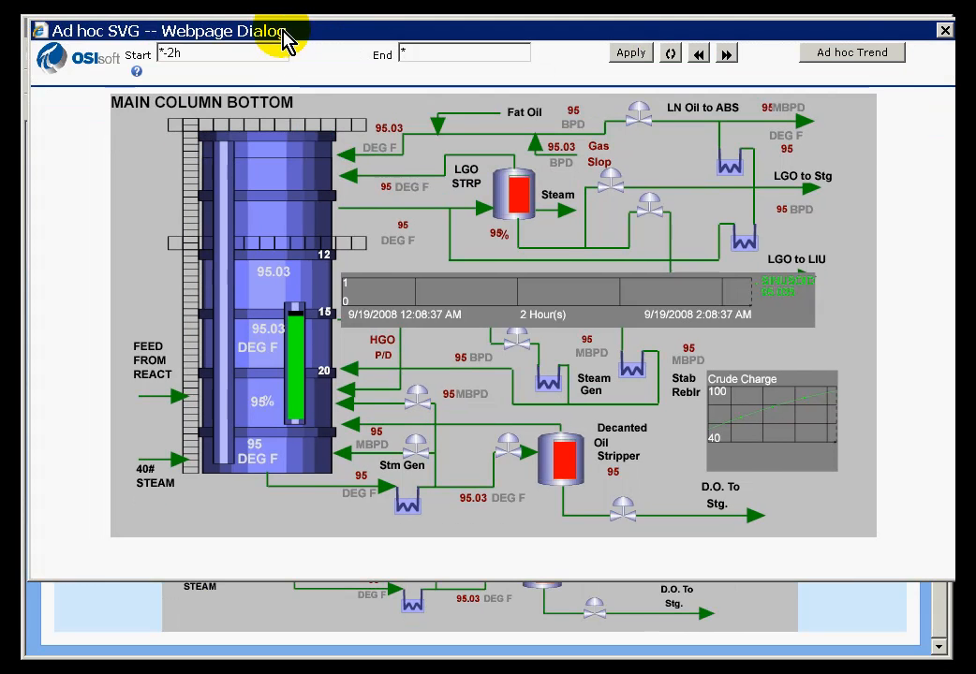
{"action": "mouse_move", "coordinate": [445, 42]}
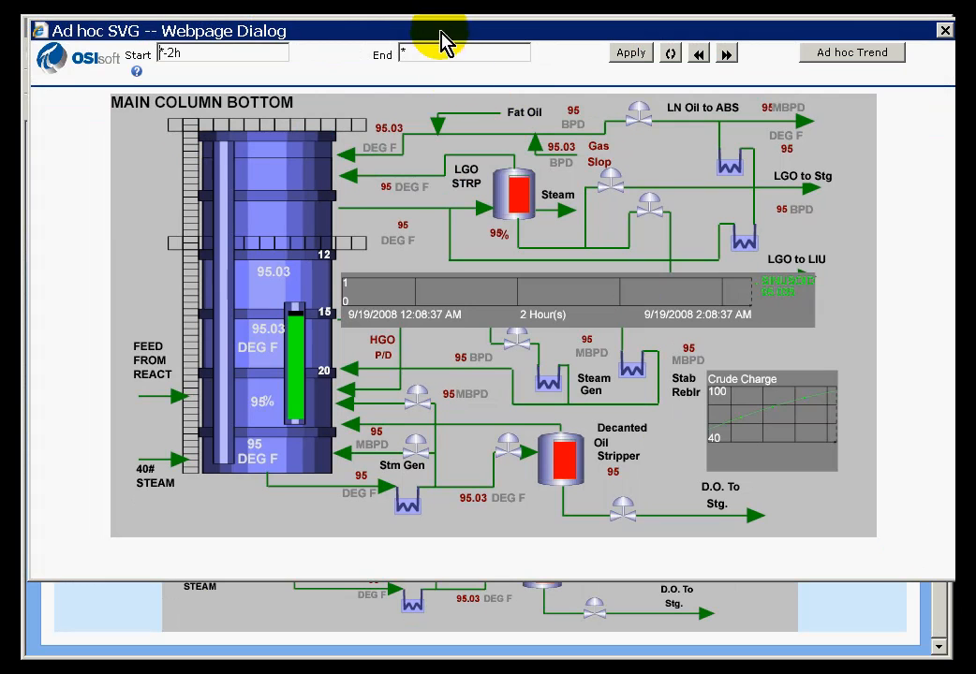
{"action": "mouse_move", "coordinate": [445, 42]}
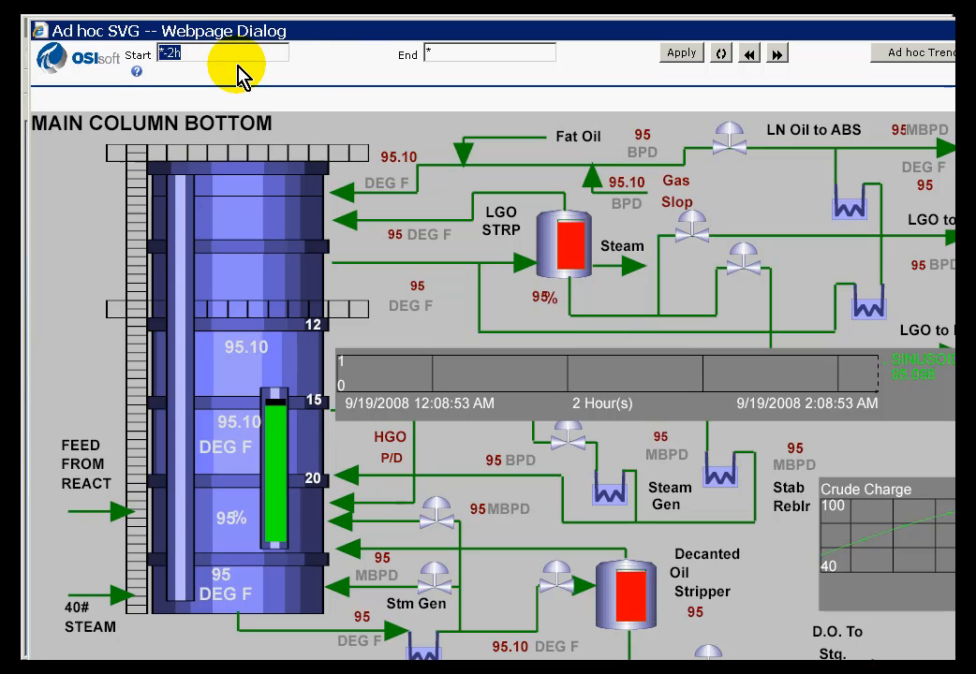
Set the time range to y+7h through y+15h, then scroll backward through earlier eight-hour shifts
{"action": "type", "text": "y+7"}
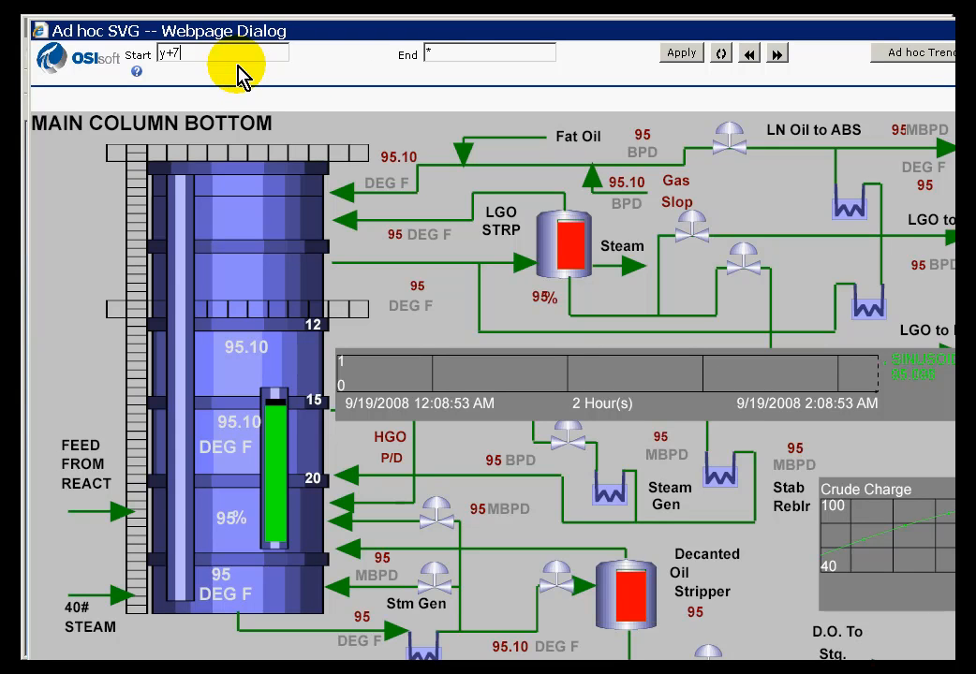
{"action": "type", "text": "h"}
{"action": "left_click", "coordinate": [490, 53]}
{"action": "type", "text": "y+15h"}
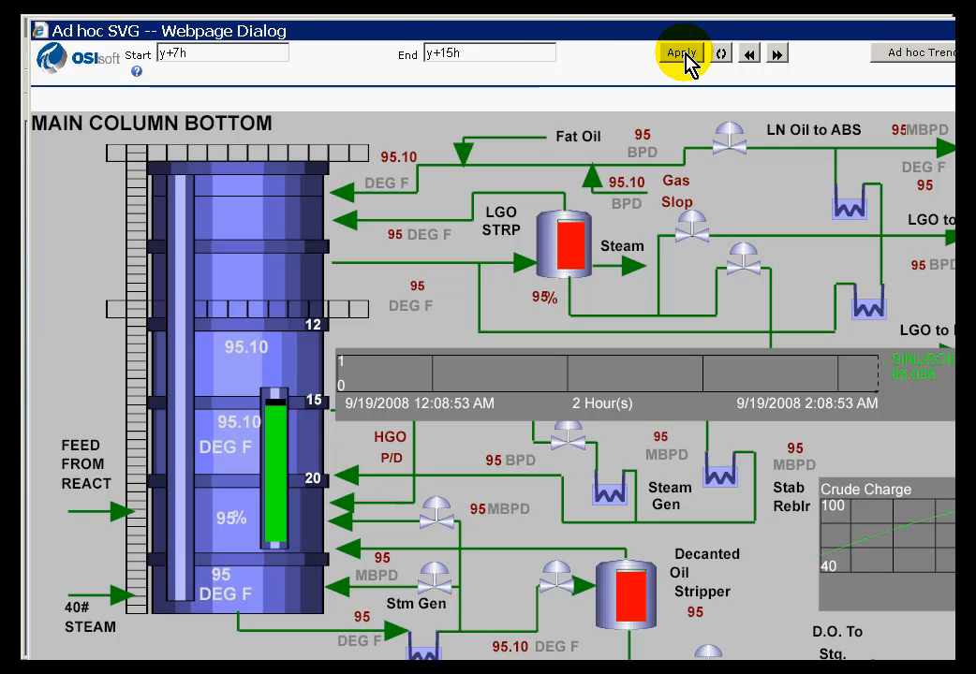
{"action": "mouse_move", "coordinate": [923, 599]}
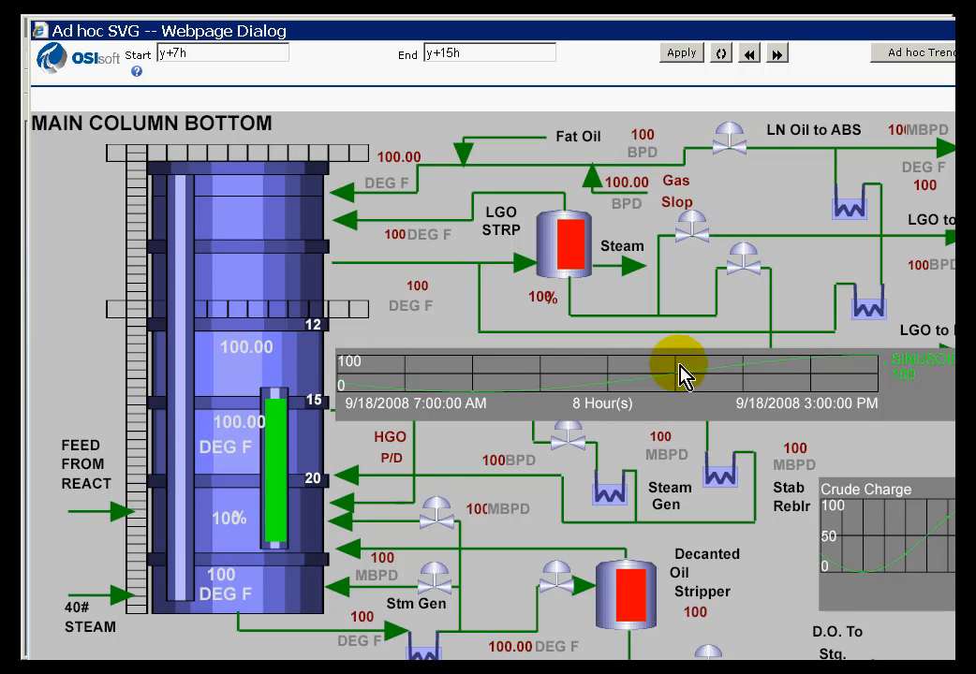
{"action": "mouse_move", "coordinate": [590, 164]}
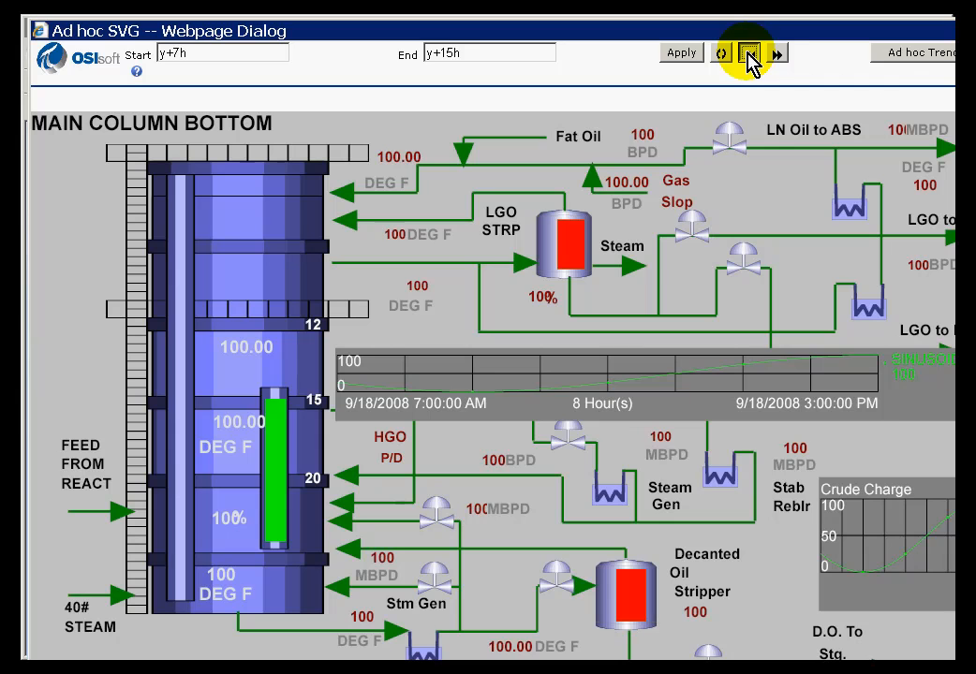
{"action": "left_click", "coordinate": [750, 54]}
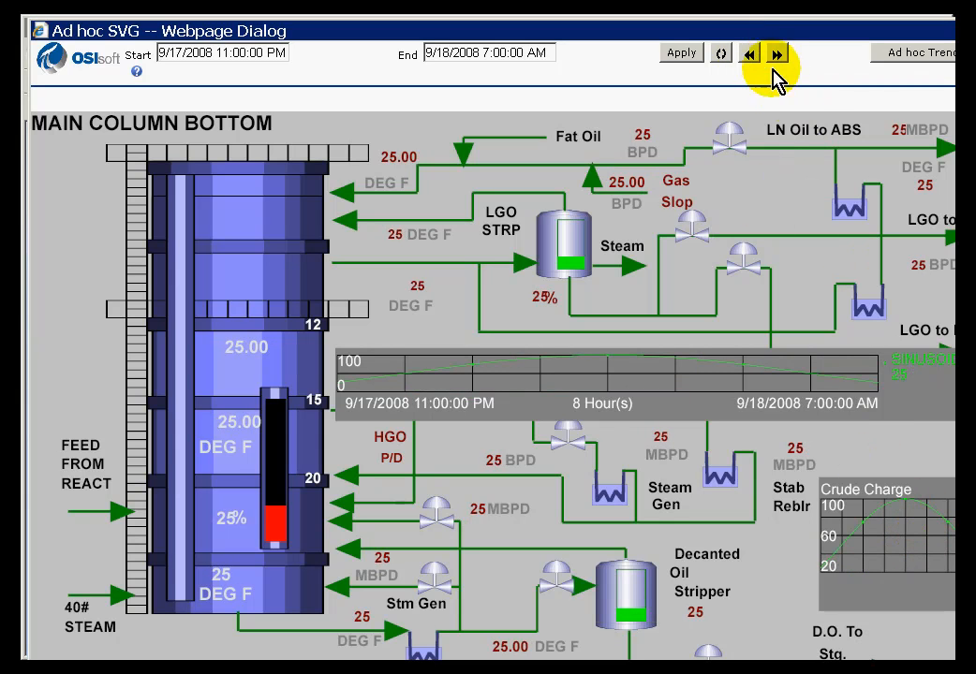
{"action": "left_click", "coordinate": [749, 53]}
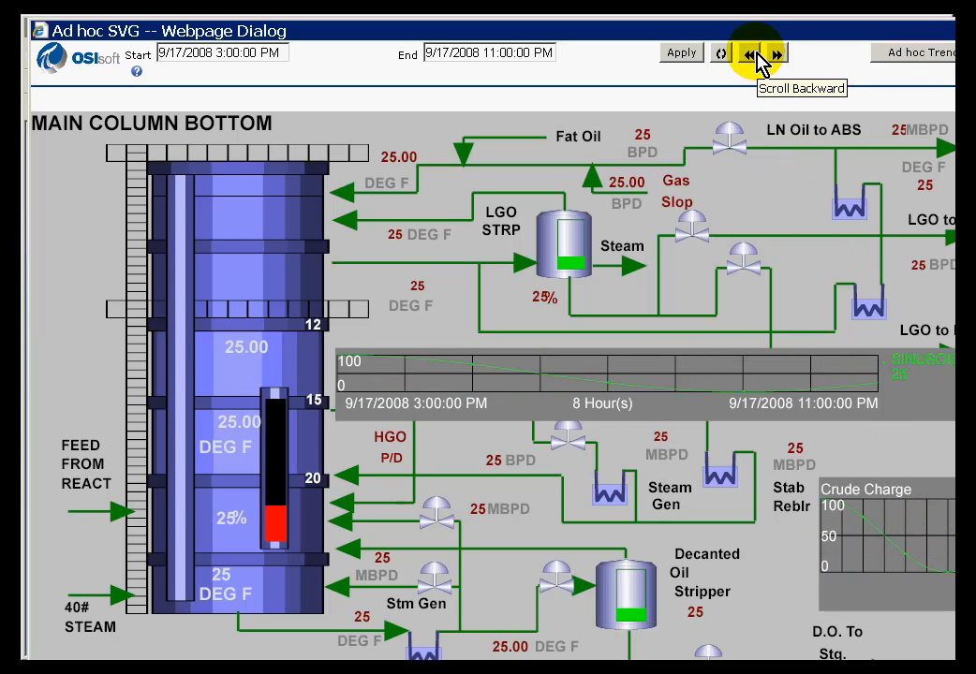
{"action": "left_click", "coordinate": [748, 53]}
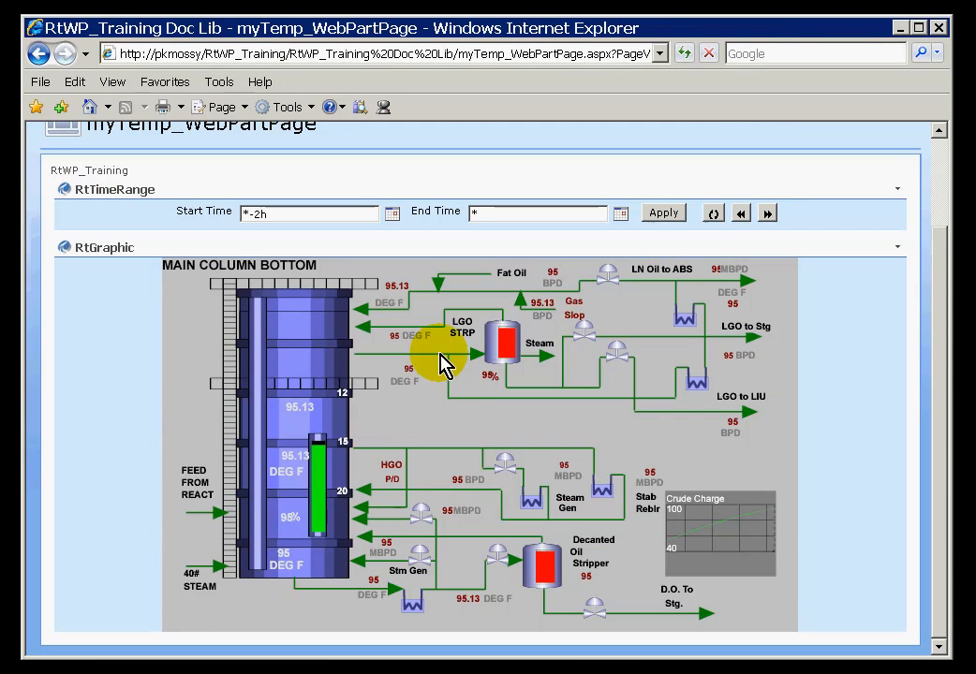
{"action": "mouse_move", "coordinate": [702, 539]}
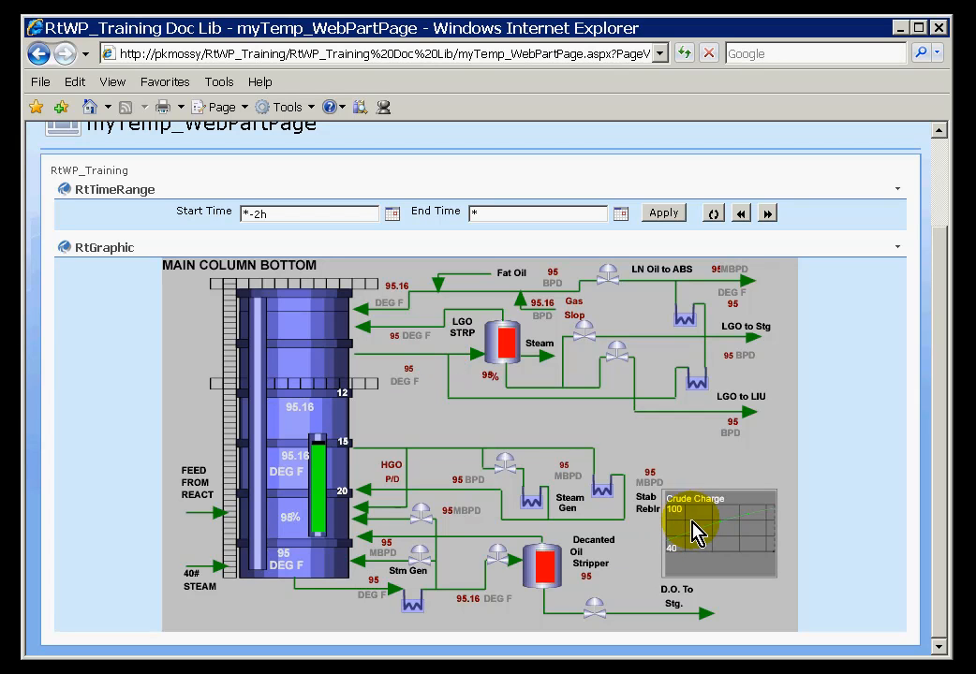
{"action": "left_click", "coordinate": [695, 523]}
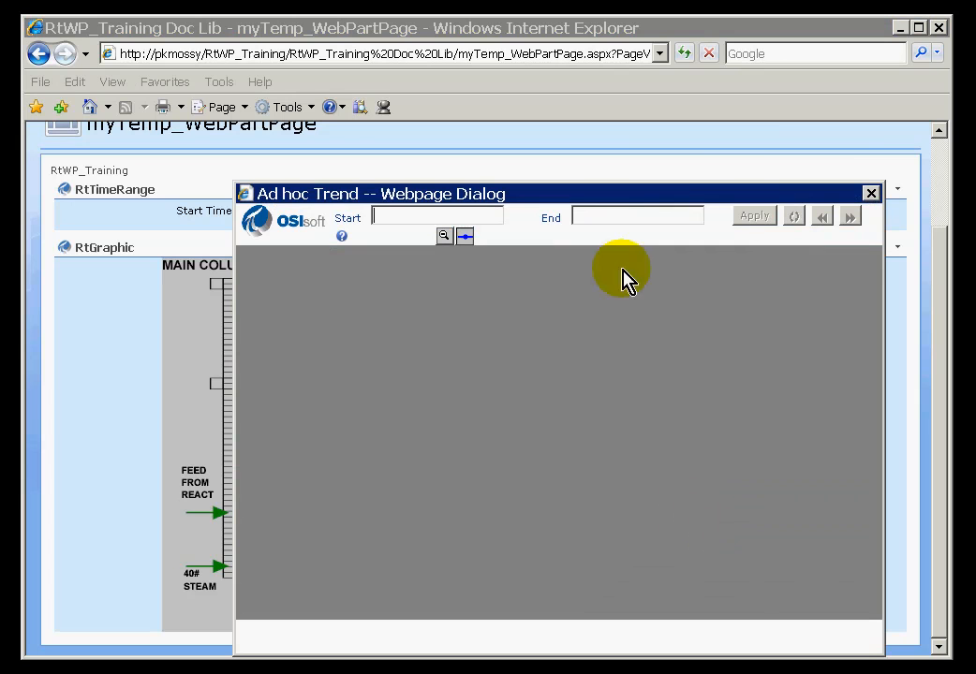
{"action": "left_click", "coordinate": [754, 215]}
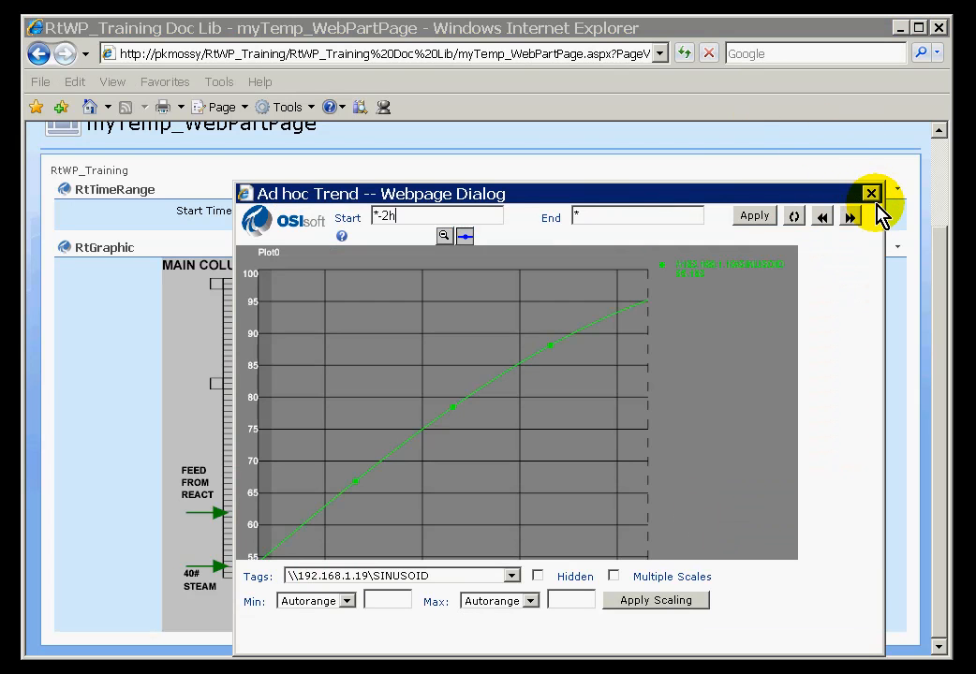
{"action": "left_click", "coordinate": [870, 193]}
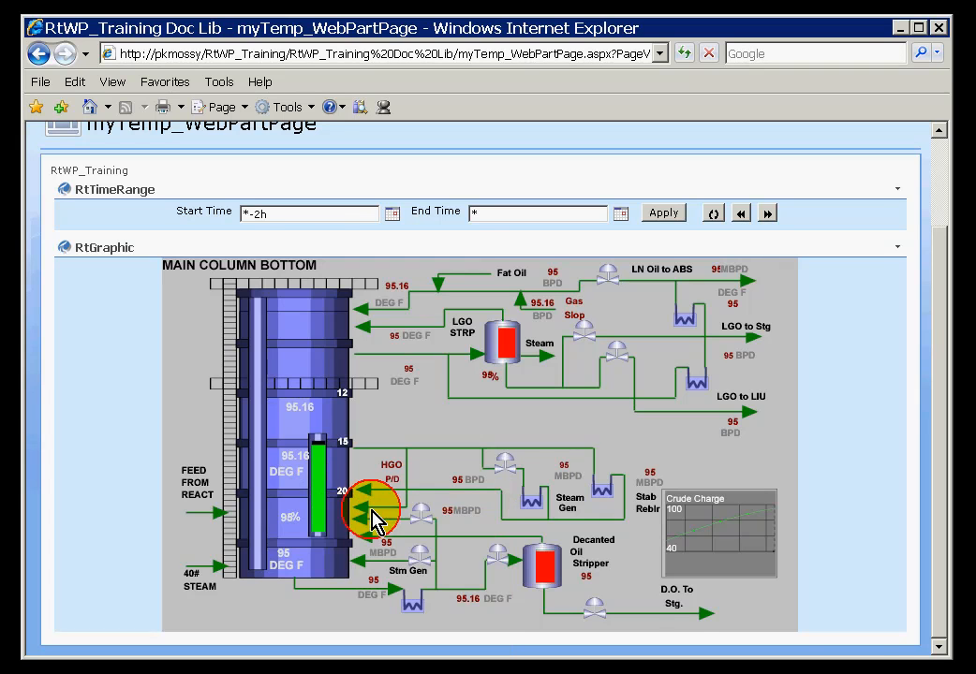
Open an Ad hoc Trend of the HGO stream element from the graphic
{"action": "left_click", "coordinate": [373, 511]}
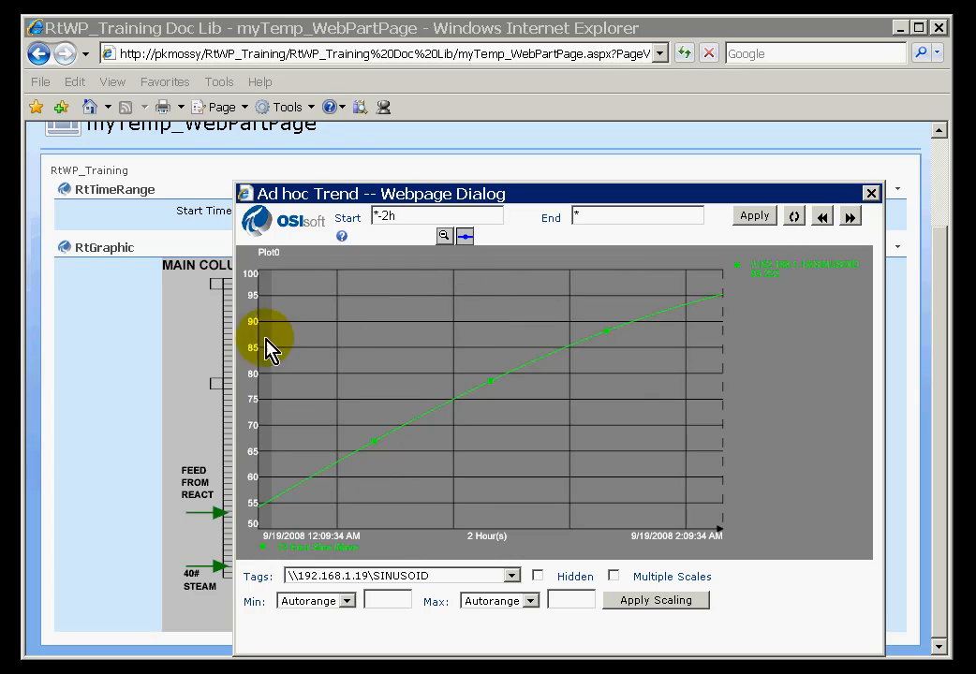
{"action": "mouse_move", "coordinate": [473, 366]}
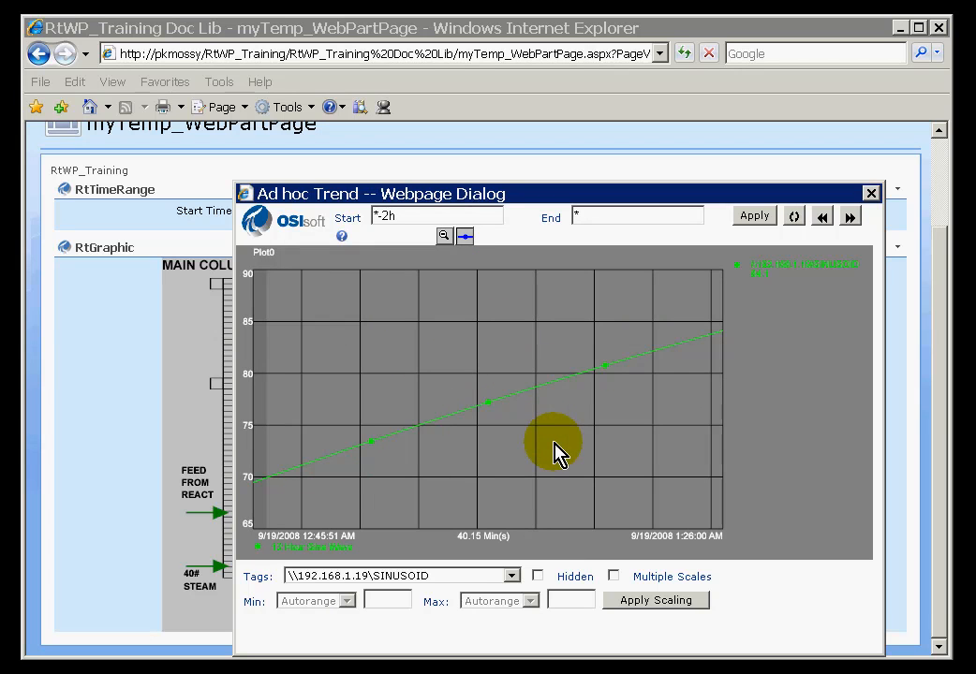
{"action": "mouse_move", "coordinate": [262, 342]}
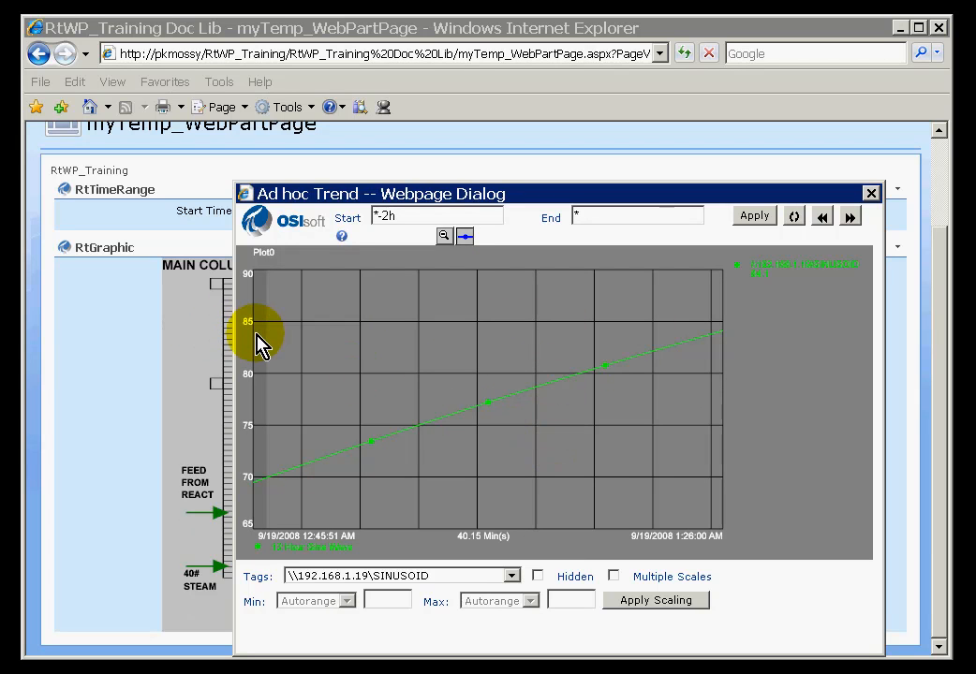
{"action": "mouse_move", "coordinate": [450, 361]}
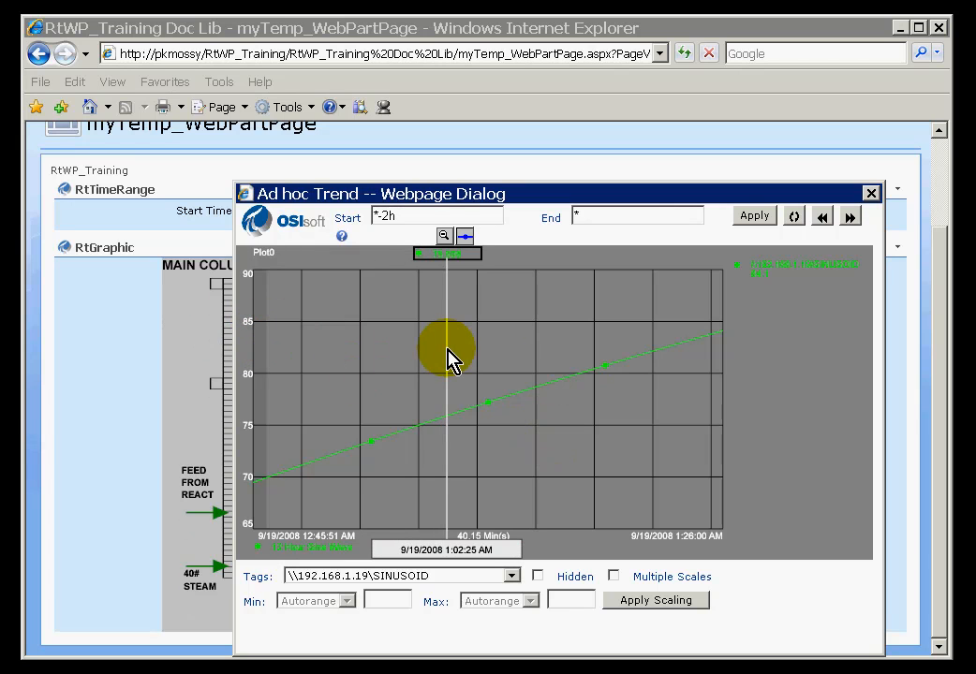